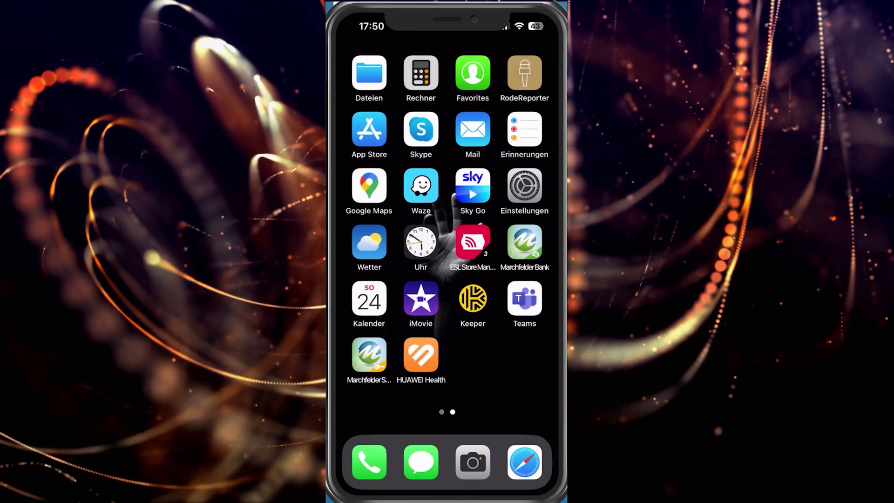
# Open HUAWEI Health's HUAWEI WATCH GT 4 page and start its factory reset.
pyautogui.click(420, 354)
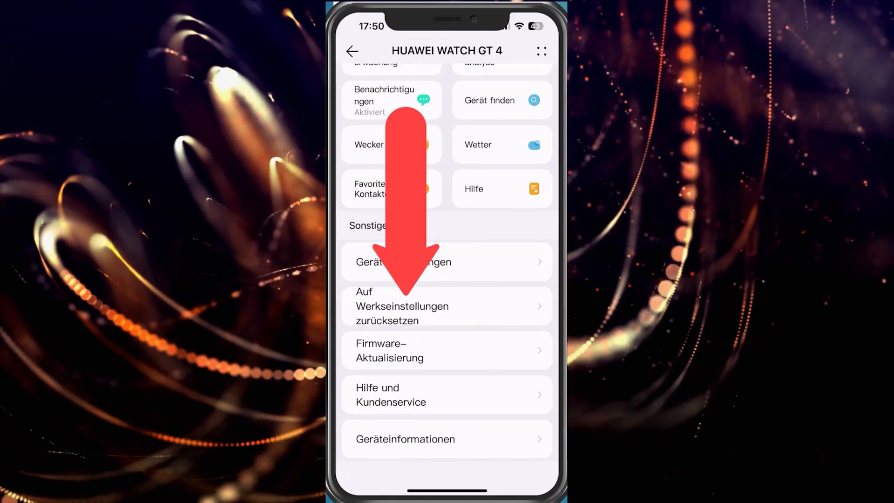
pyautogui.click(402, 305)
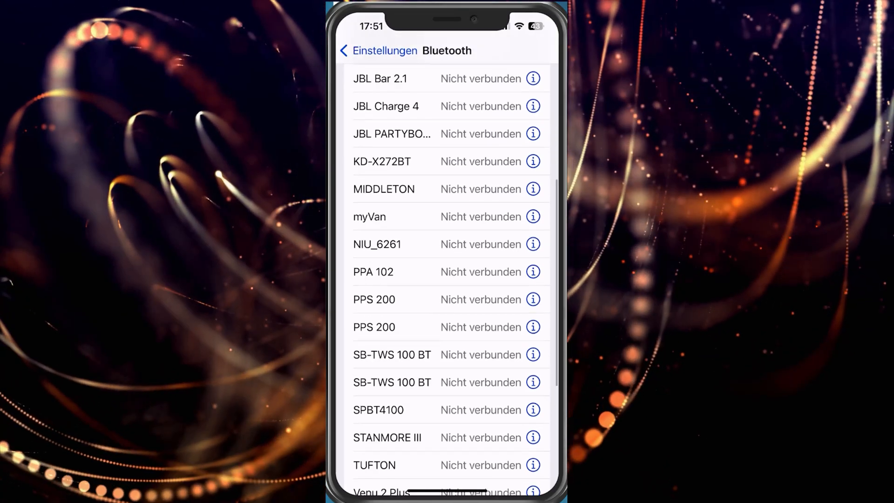
# Forget HUAWEI WATCH GT 4-EF7 in the iPhone's Bluetooth settings via 'Dieses Gerät ignorieren'.
pyautogui.scroll(-3)
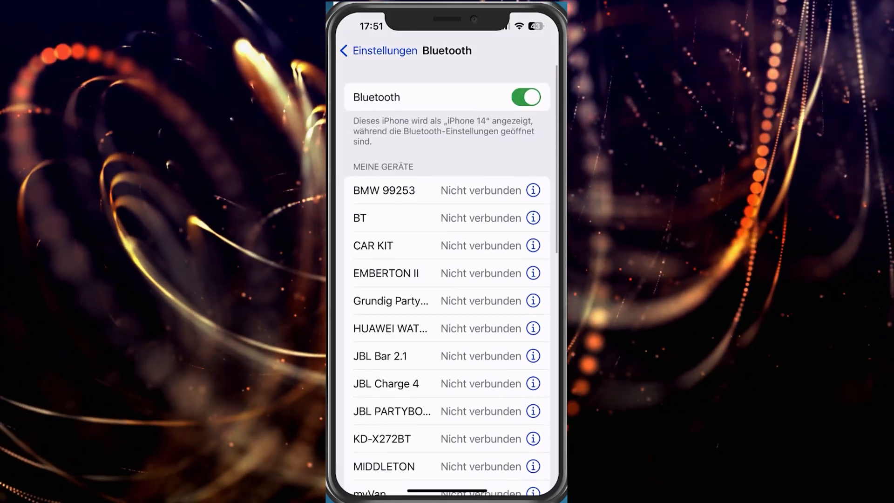
pyautogui.scroll(3)
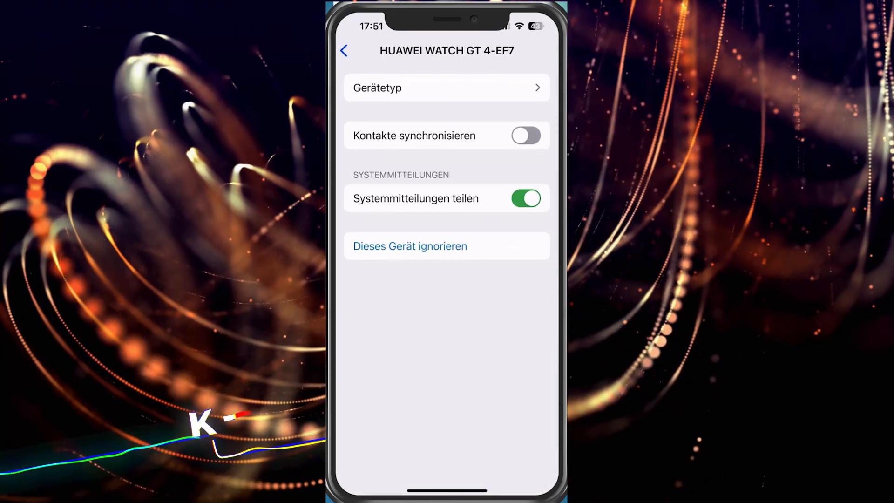
pyautogui.click(446, 246)
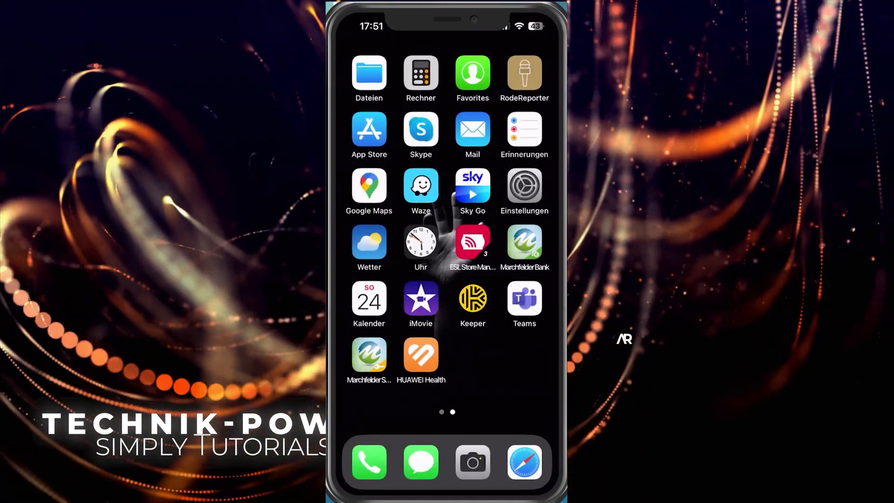
# Back in HUAWEI Health, tick 'Schritte befolgt' and confirm with OK.
pyautogui.click(421, 355)
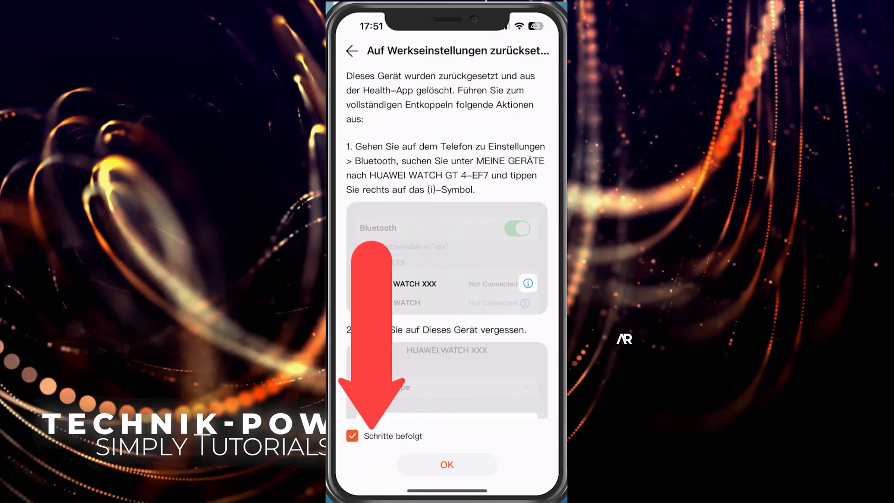
pyautogui.click(446, 464)
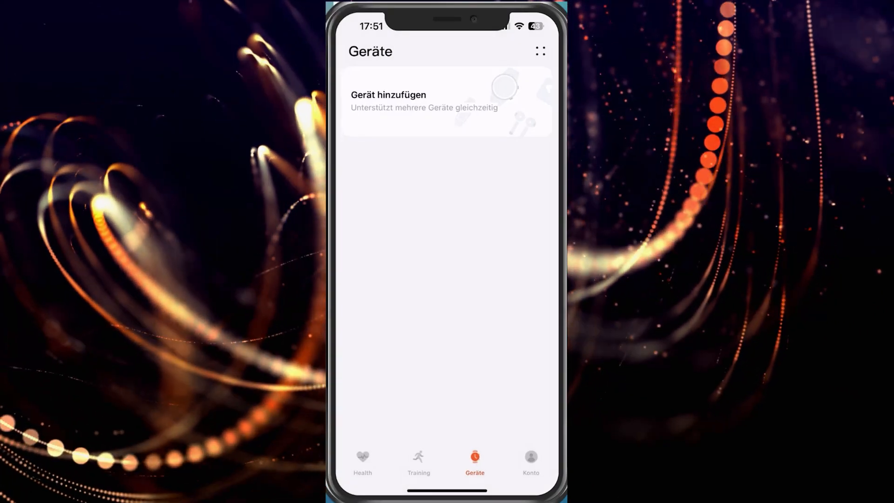